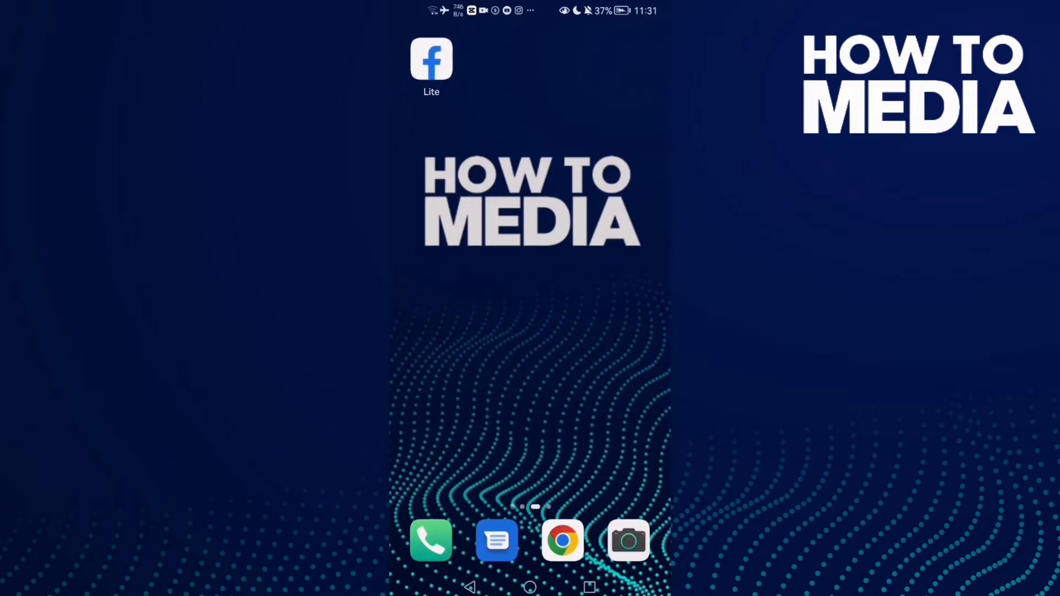
- Launch Facebook Lite from the home screen and reach Settings & privacy via the menu
click(431, 59)
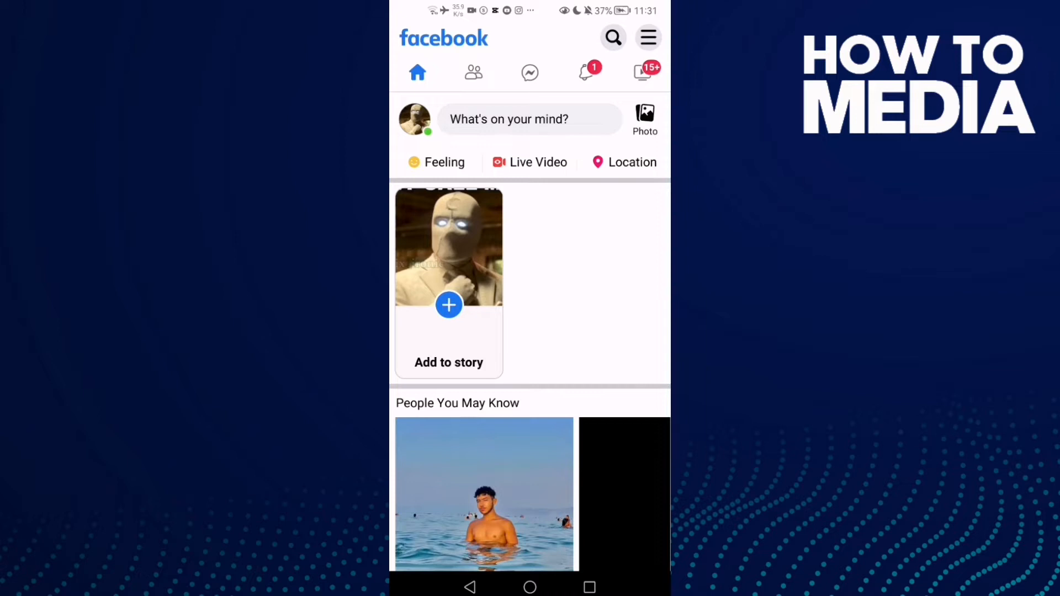
click(648, 37)
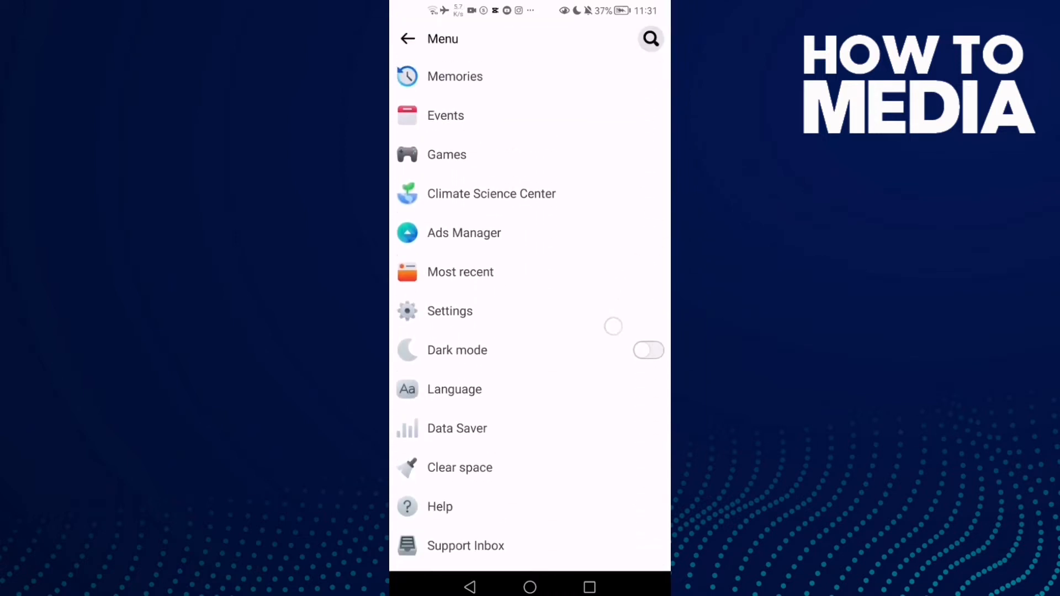
click(449, 310)
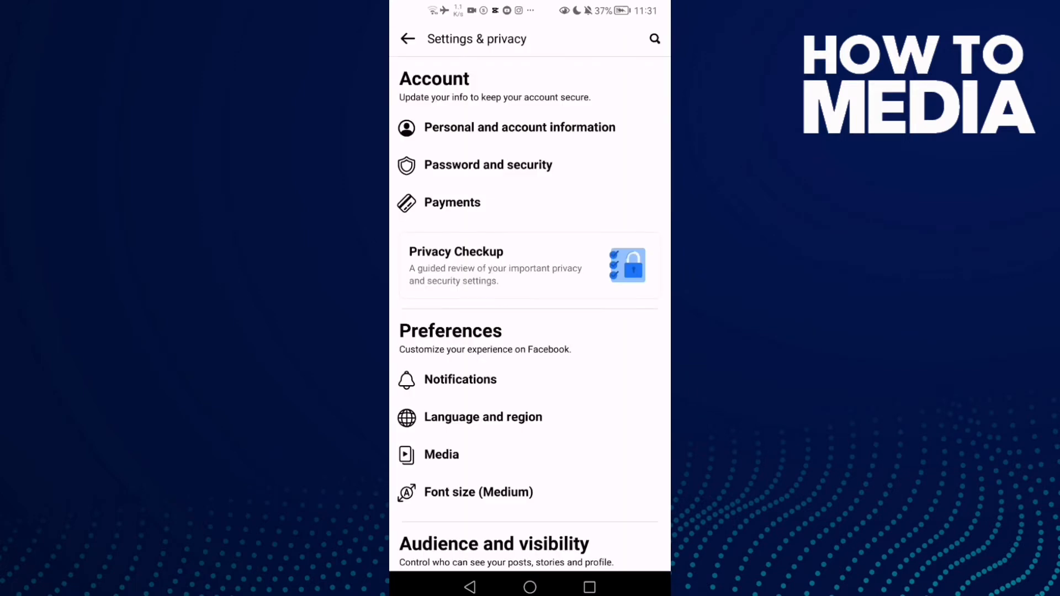
- Scroll the notification preferences down to the Video category, currently Off
scroll(down, 3)
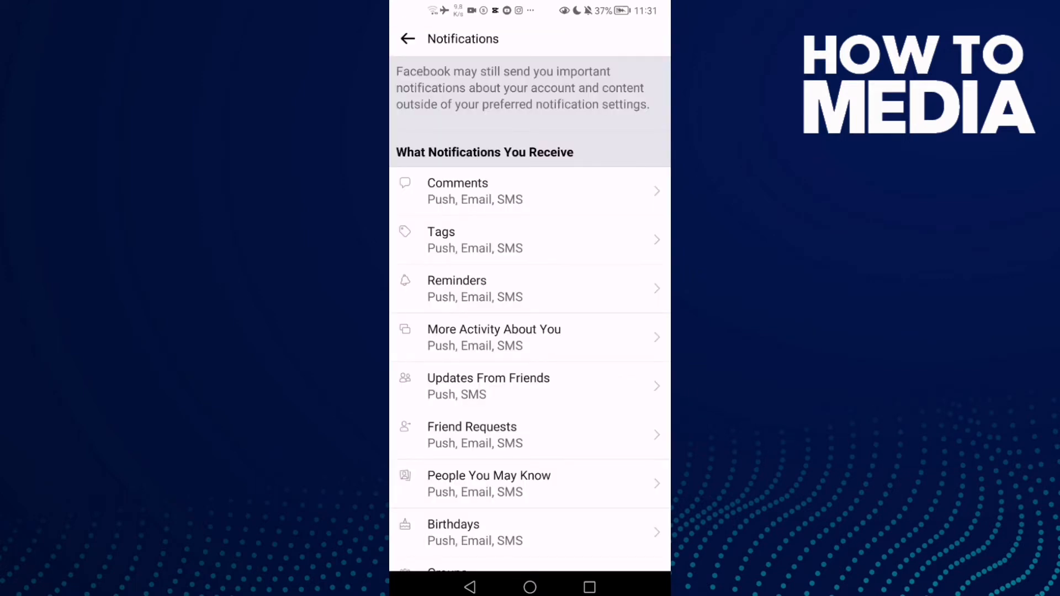
scroll(down, 3)
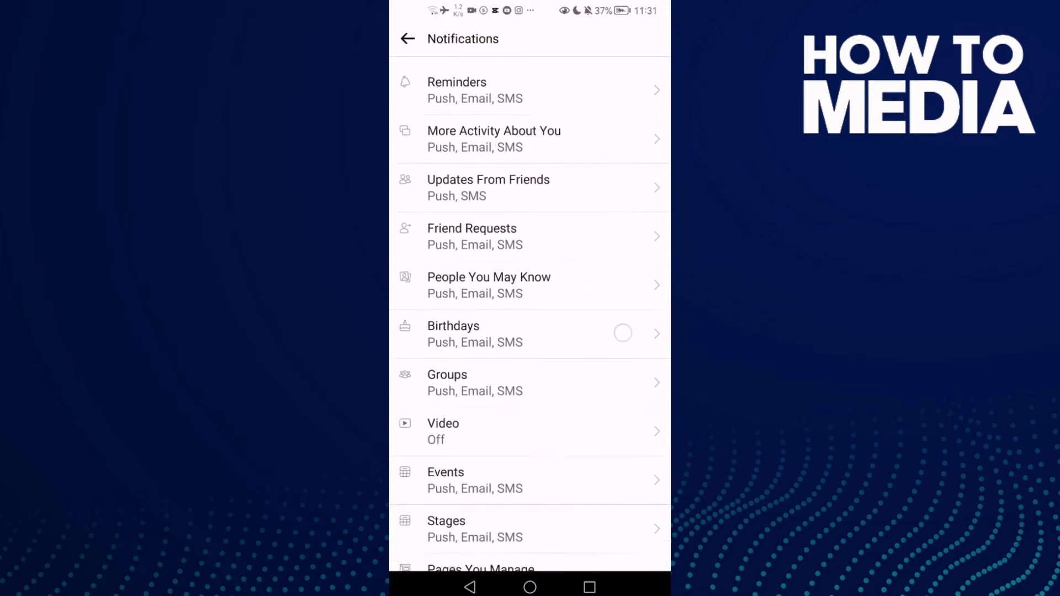
scroll(down, 3)
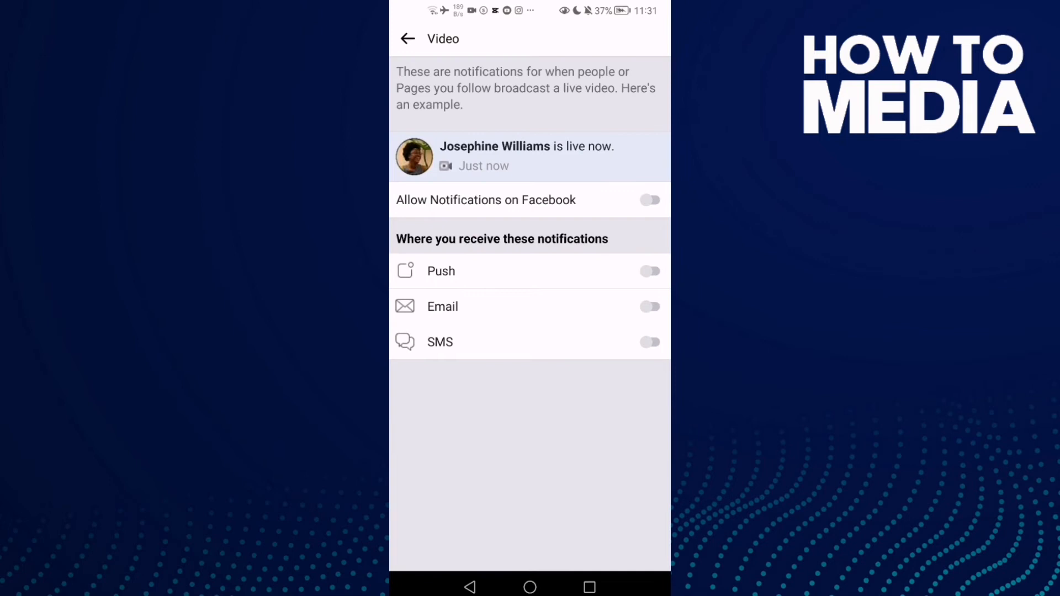
- Turn on Video notifications with Push, Email and SMS, then return to the Notifications list
click(648, 200)
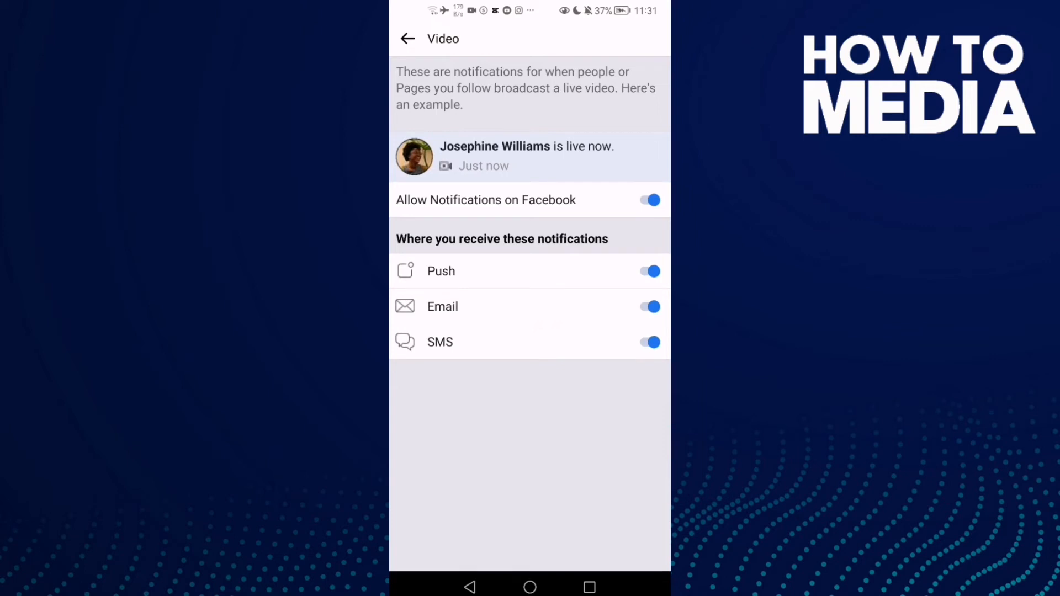
click(407, 39)
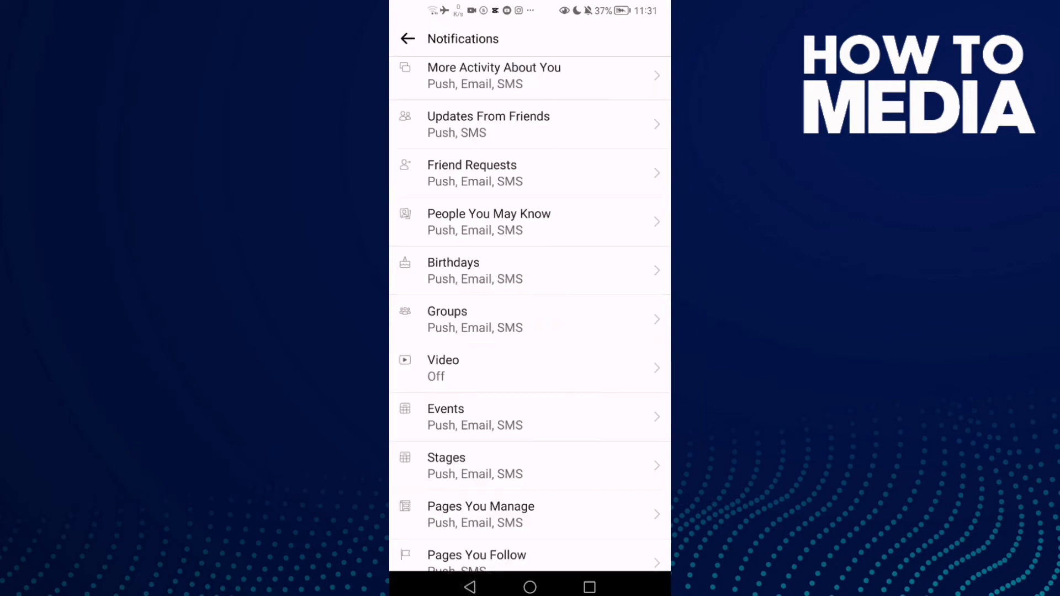
scroll(down, 3)
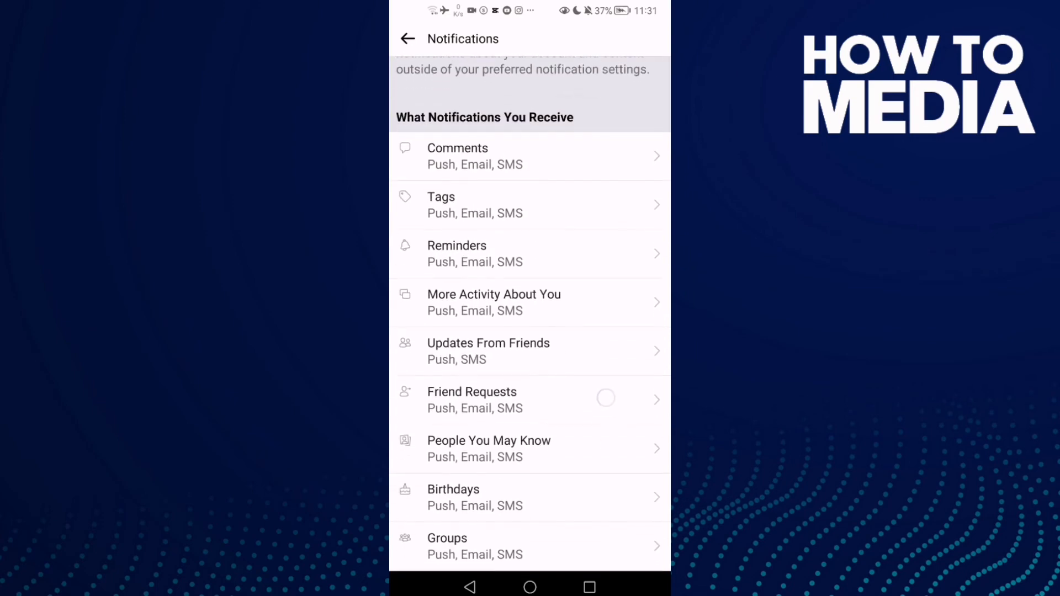